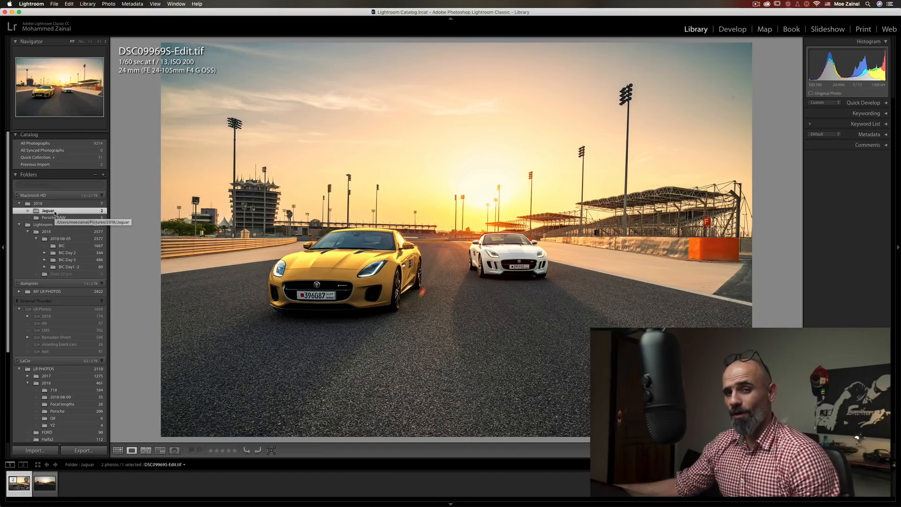
# Step: Show the Porsche RAW folder's five photos of the red Macan in the desert
pyautogui.click(54, 218)
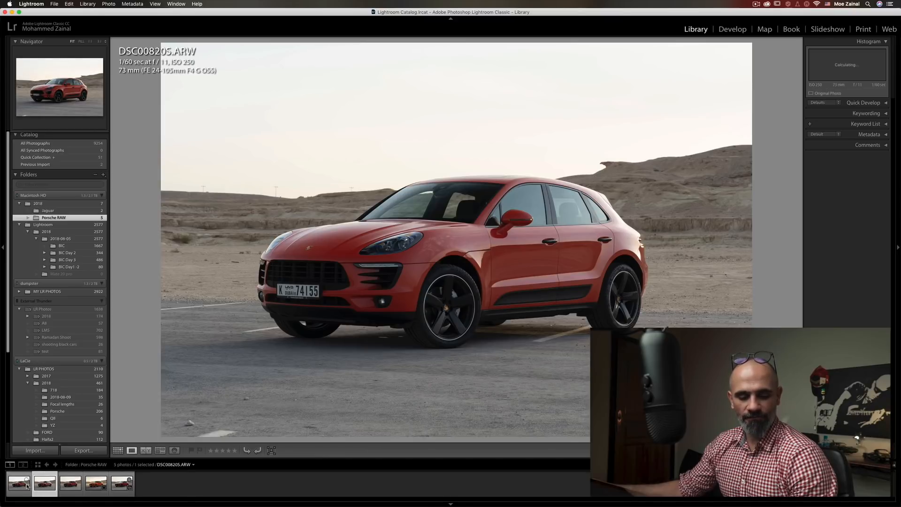
# Step: Browse through several Porsche raw photos in the filmstrip
pyautogui.click(121, 483)
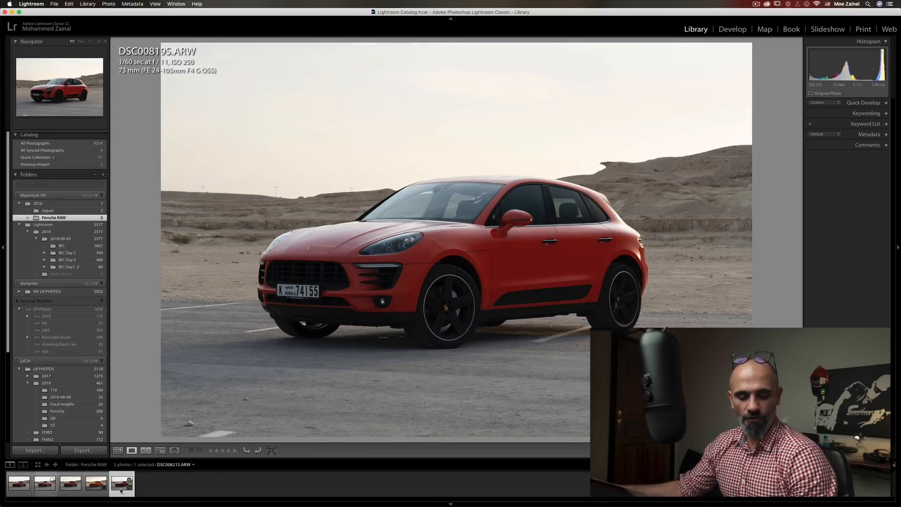
pyautogui.click(96, 483)
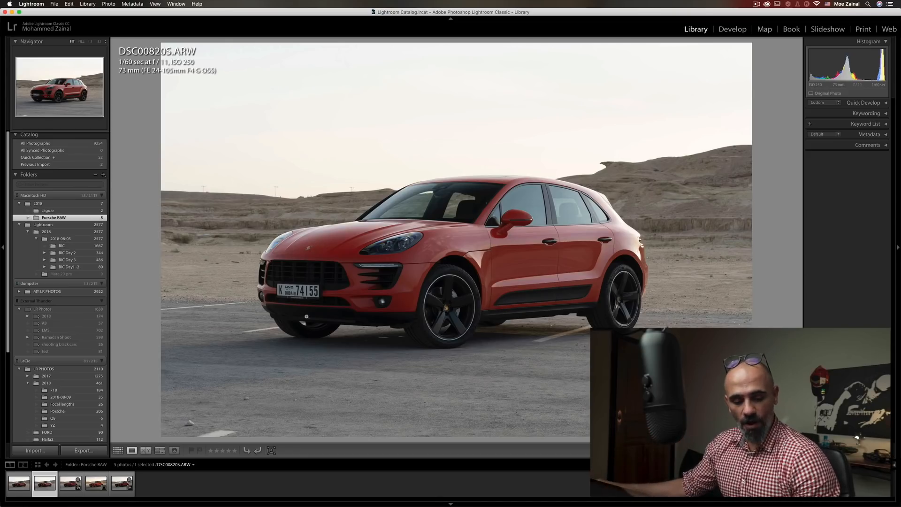
pyautogui.click(96, 482)
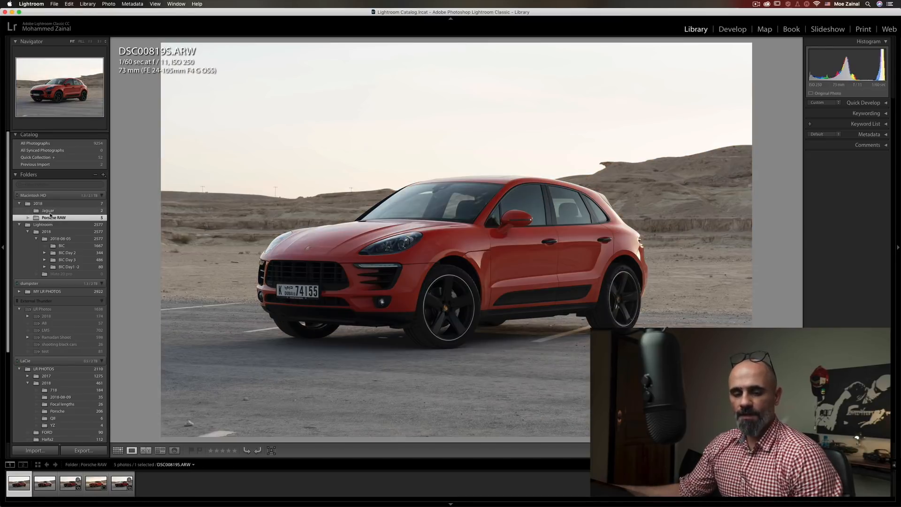
# Step: Open the unedited Jaguar raw DSC09969S.ARW in the Develop module
pyautogui.click(48, 211)
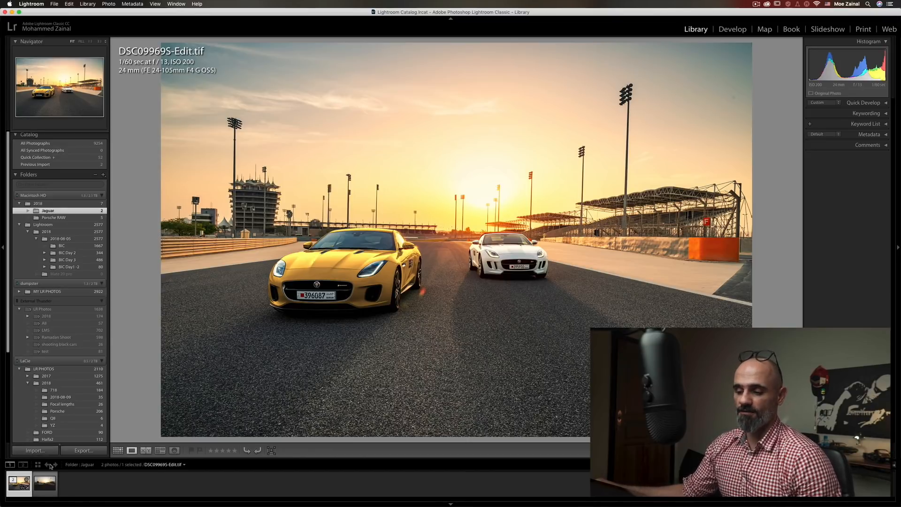
pyautogui.click(45, 482)
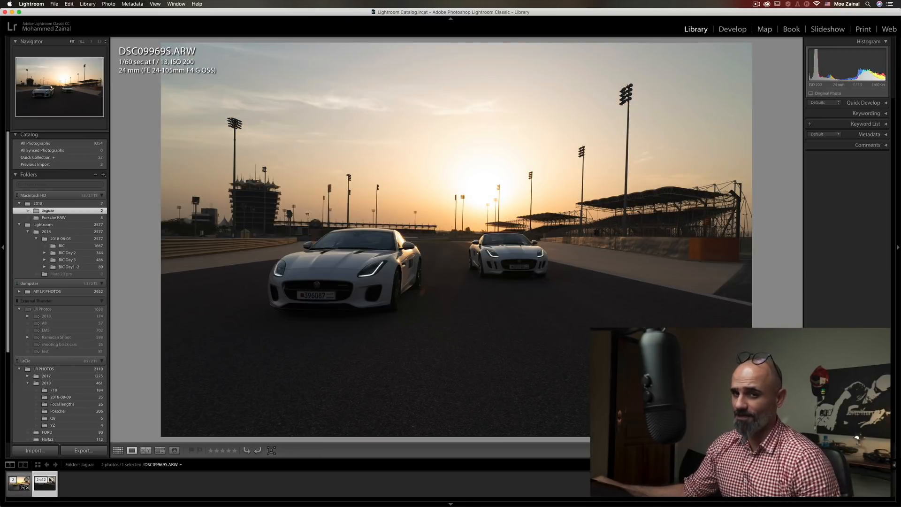
pyautogui.click(732, 29)
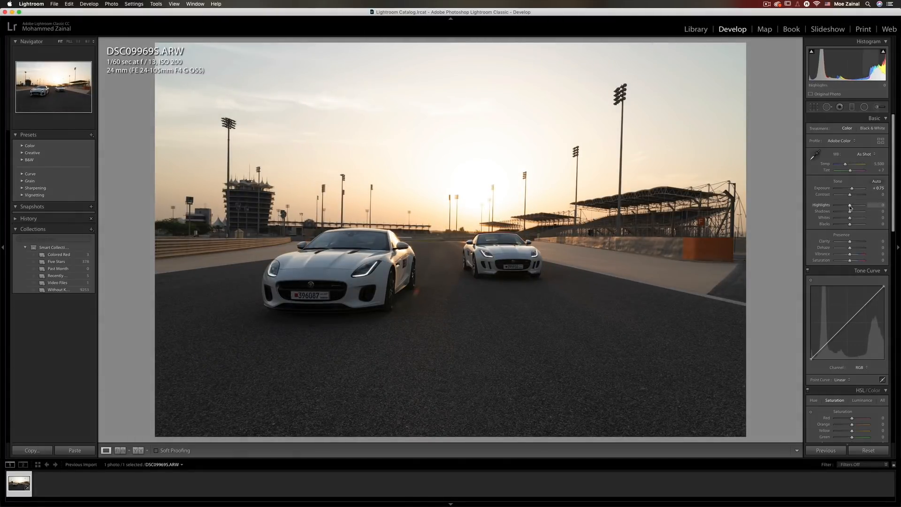
# Step: Raise the Shadows slider on the Jaguar raw, then return to the Library module
pyautogui.moveTo(850, 210); pyautogui.dragTo(862, 211)
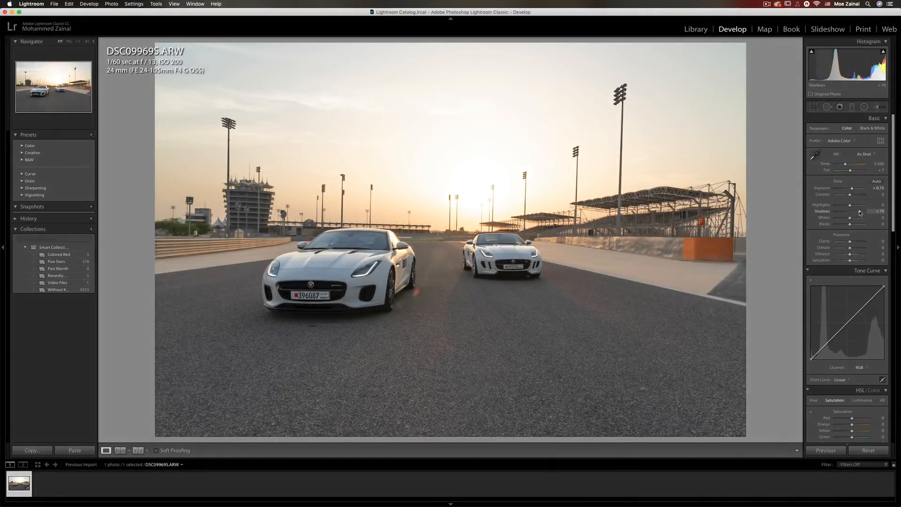
pyautogui.click(695, 29)
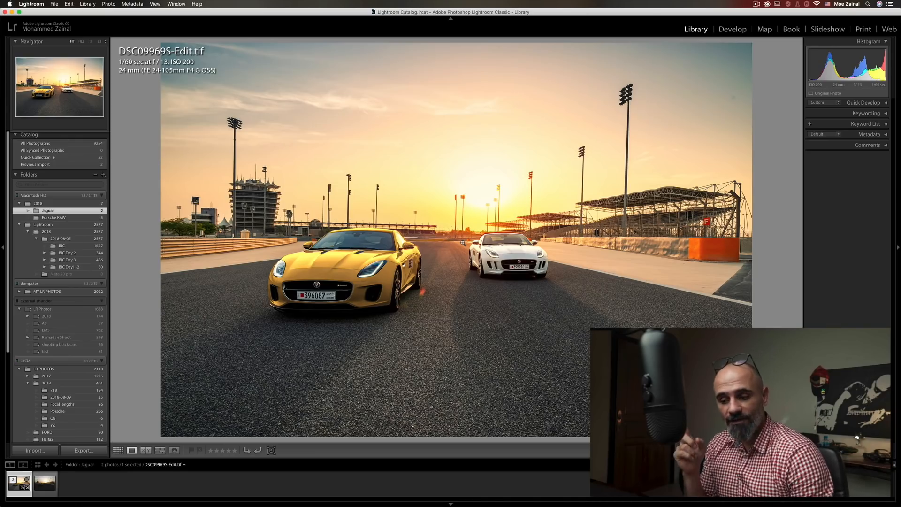
pyautogui.click(731, 29)
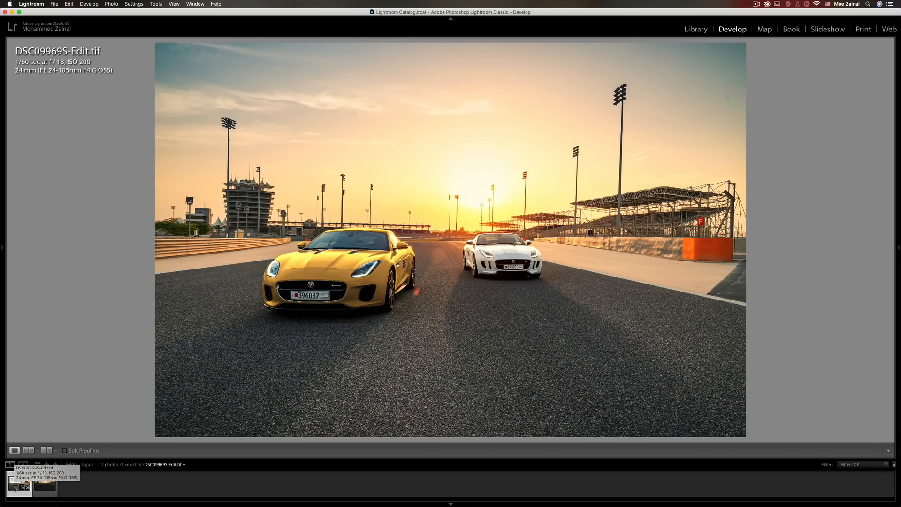
pyautogui.click(696, 29)
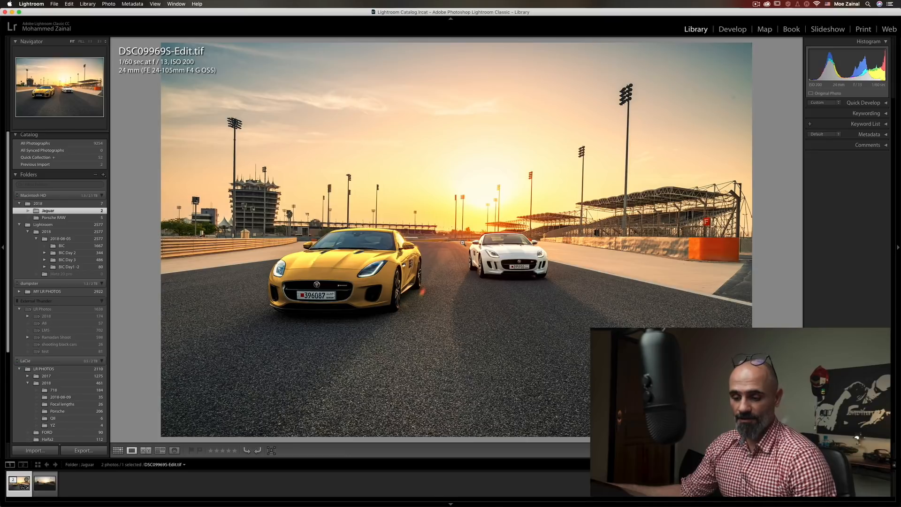